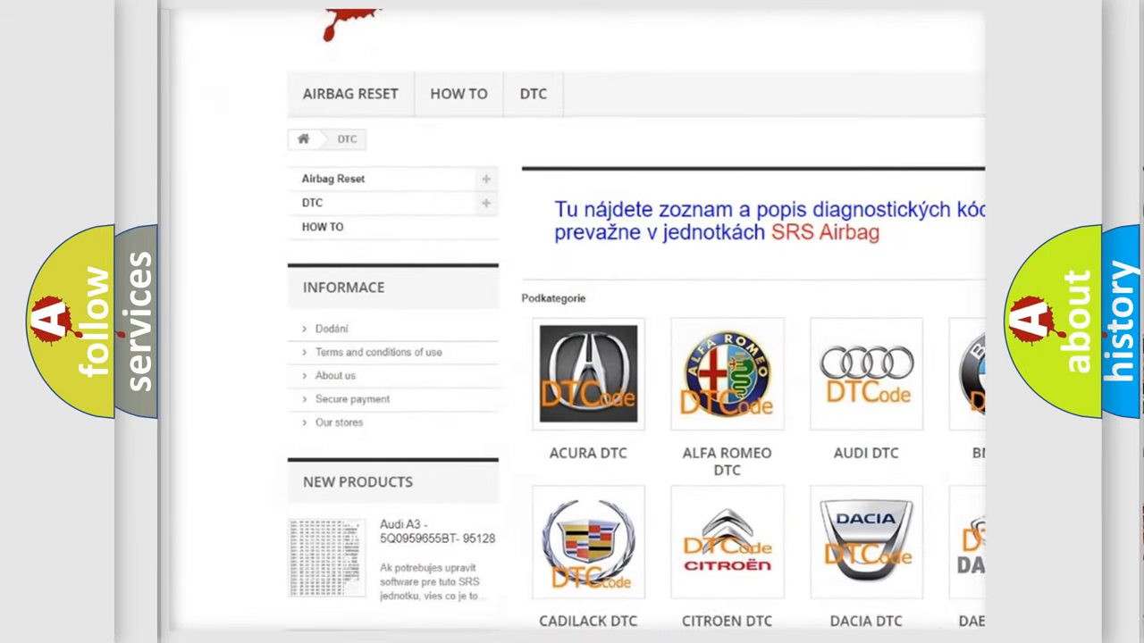
scroll(down, 3)
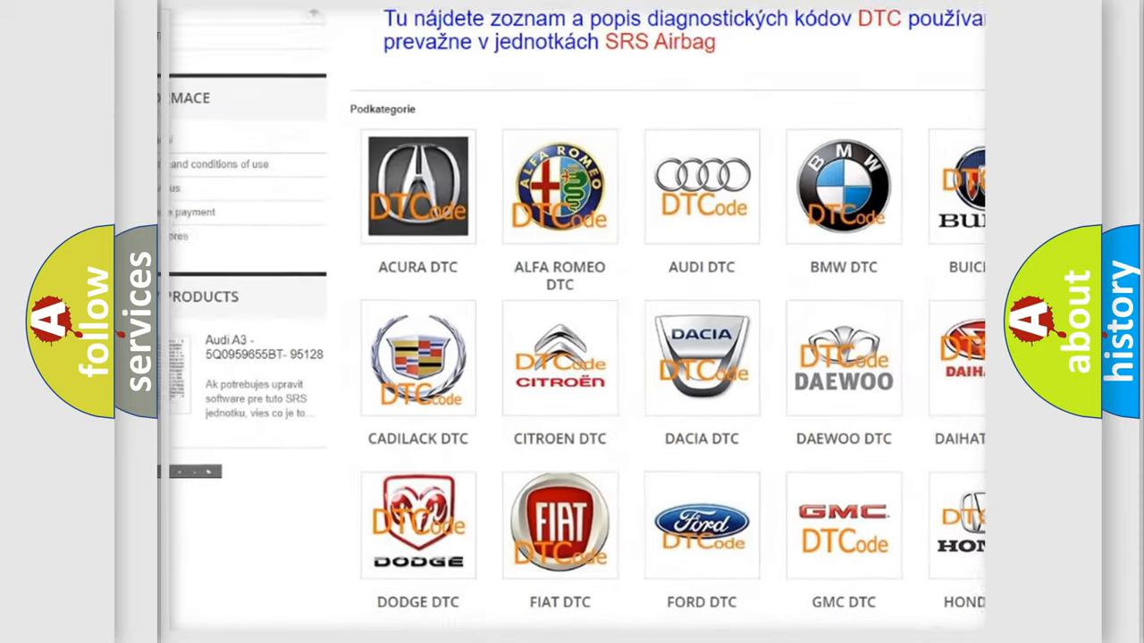
scroll(down, 3)
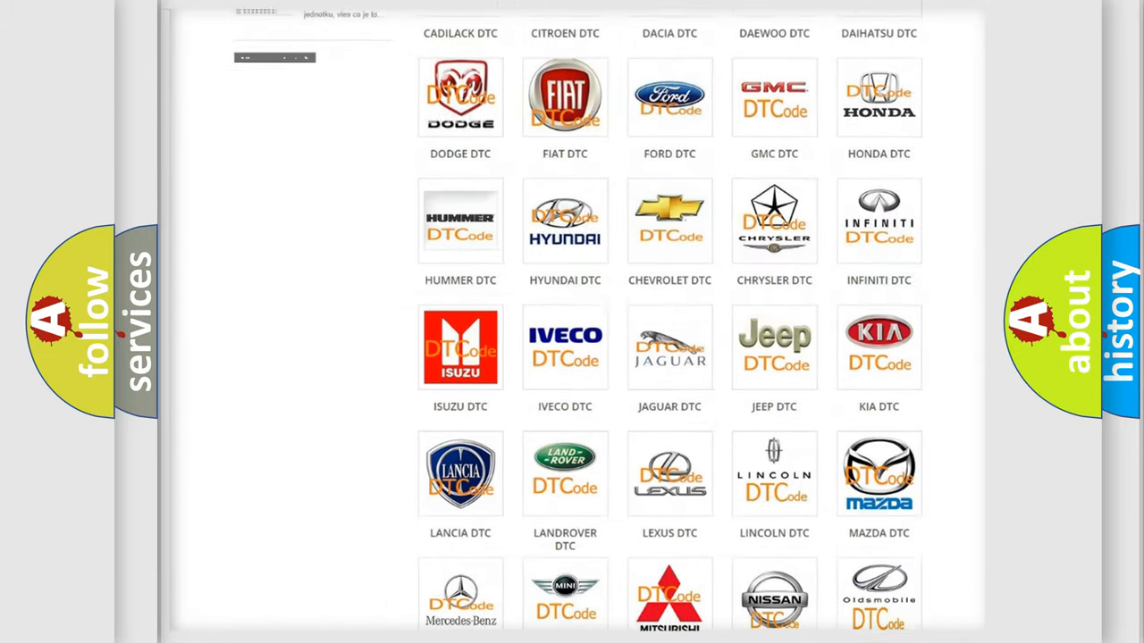
scroll(down, 3)
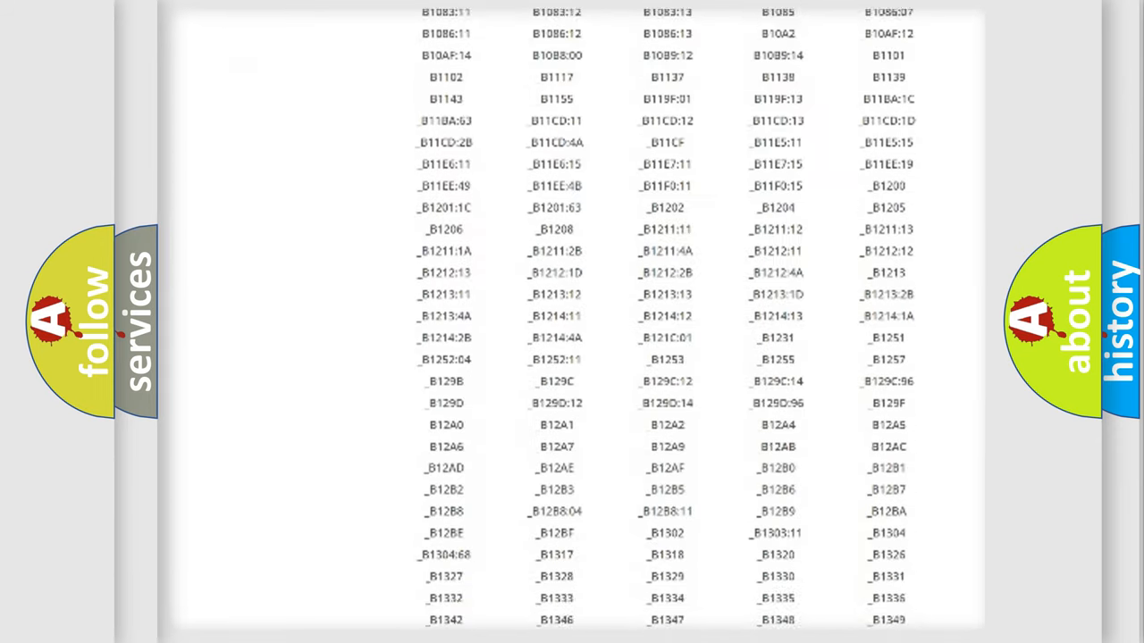
scroll(down, 3)
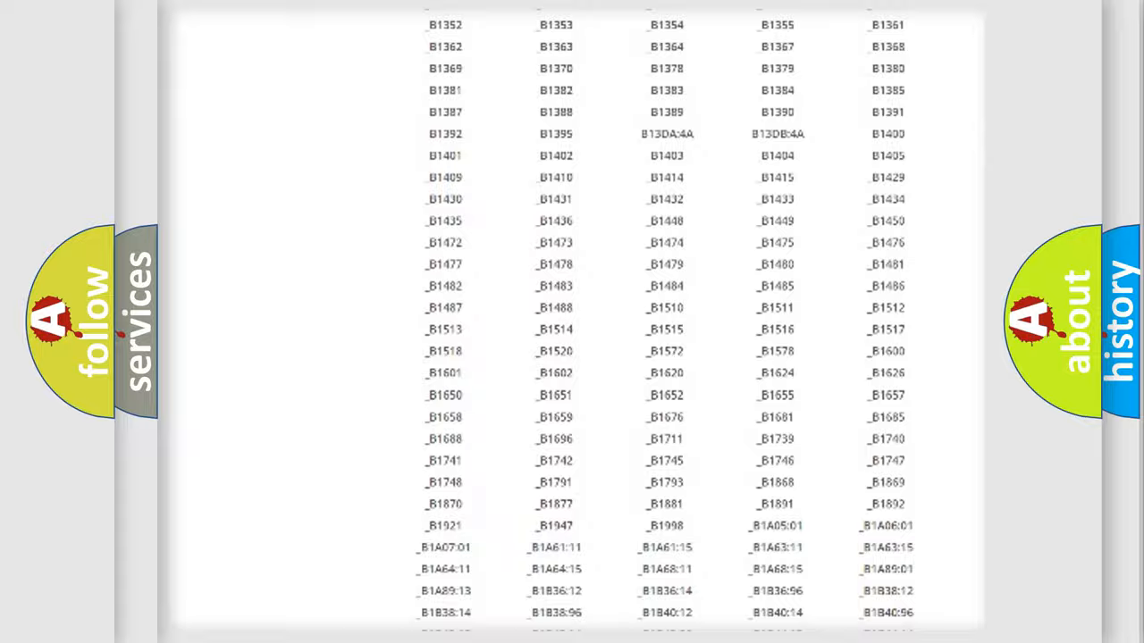